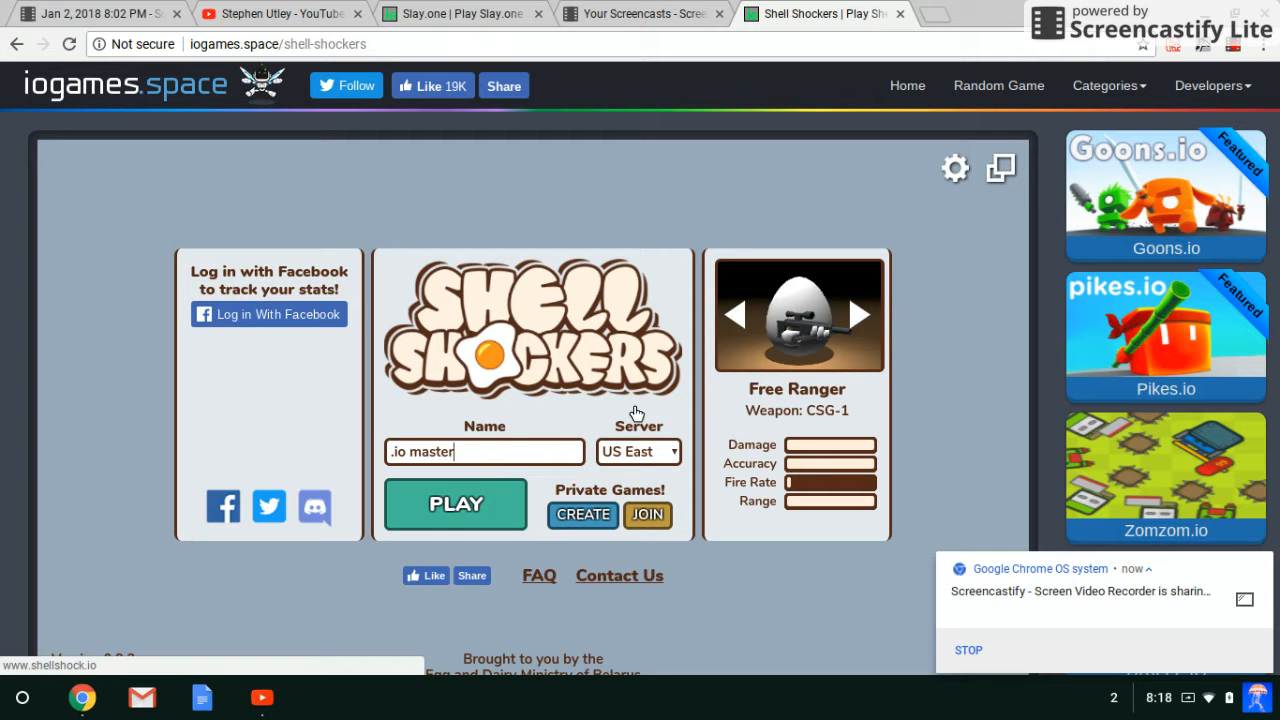
# - Join a match as '.io master' on the US East server
pyautogui.click(456, 504)
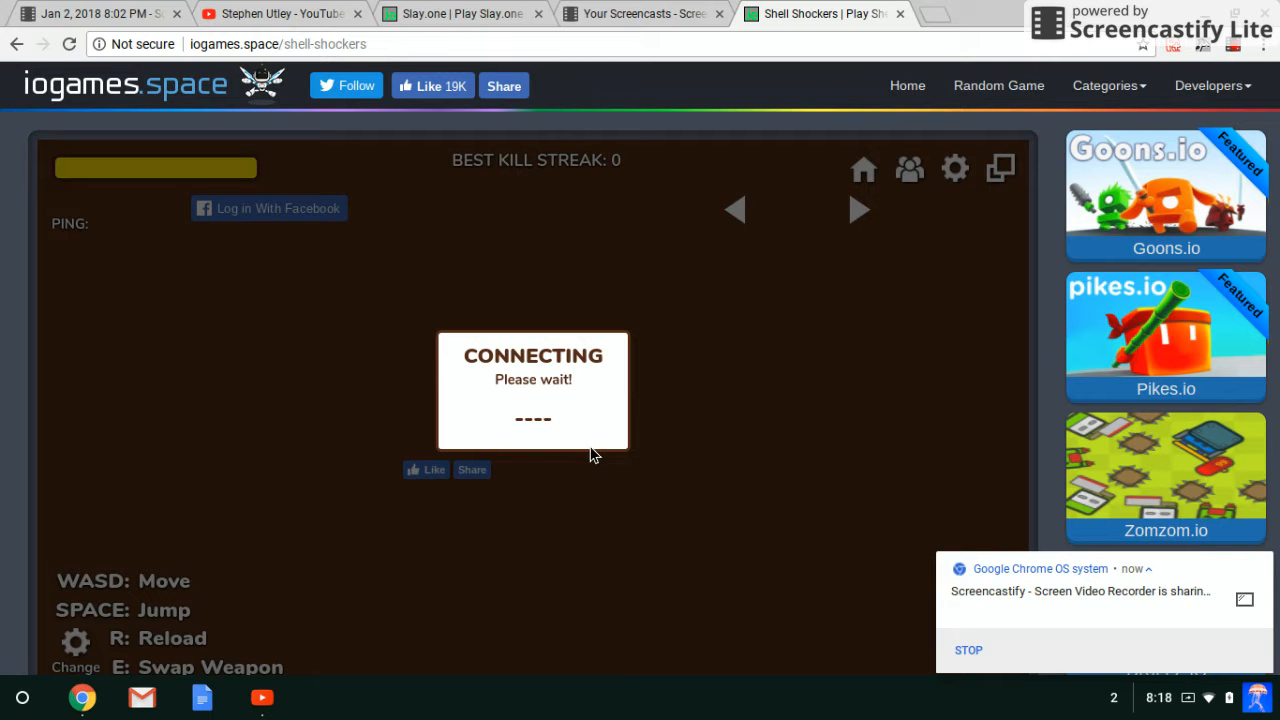
pyautogui.moveTo(572, 430)
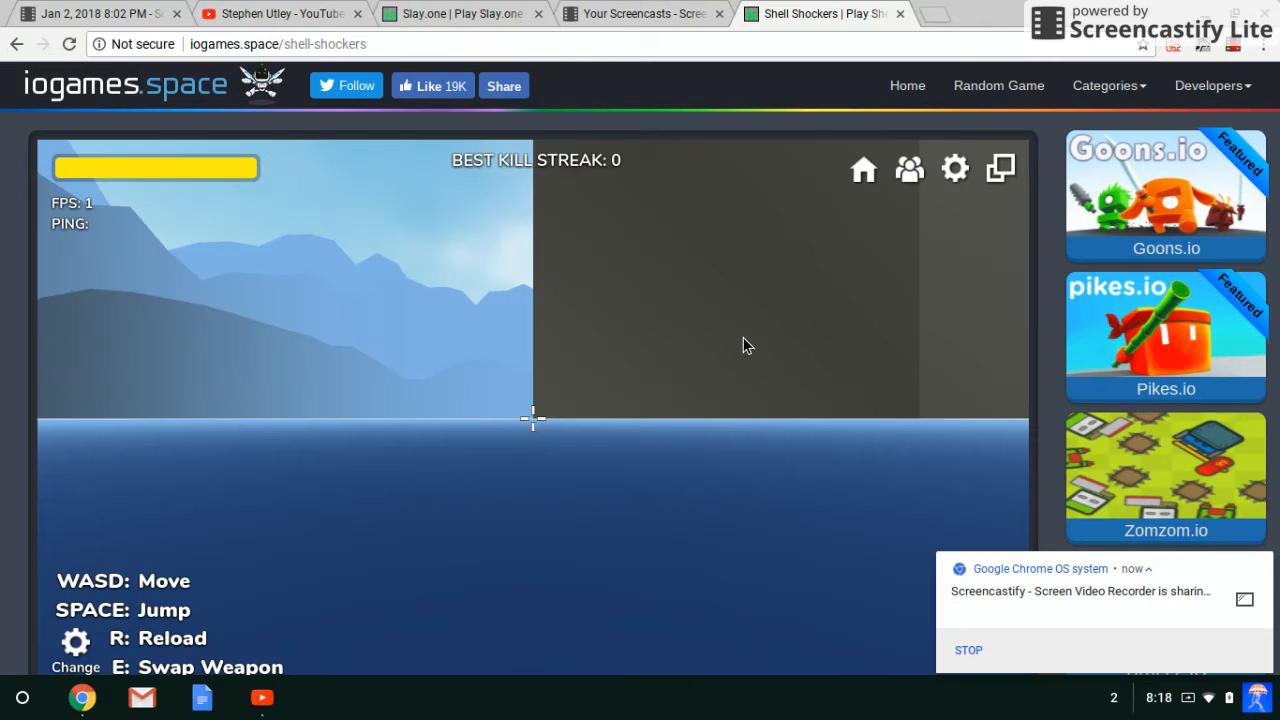
pyautogui.moveTo(660, 368)
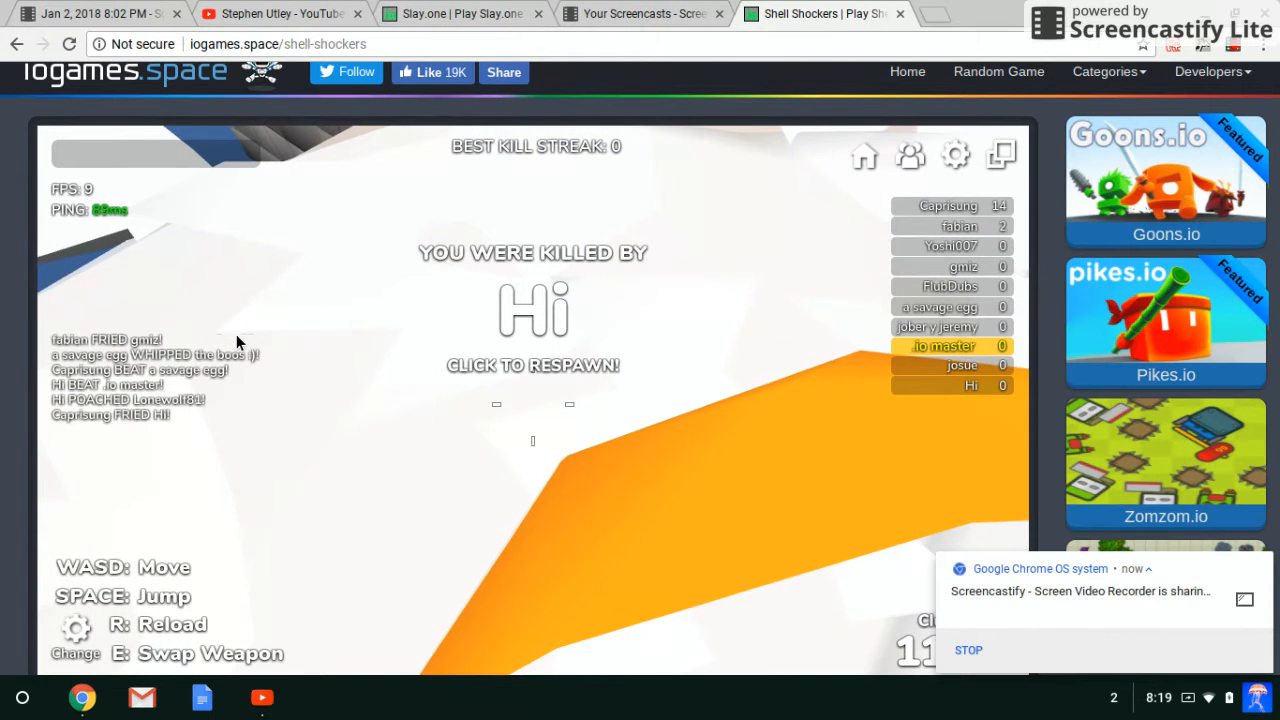
# - Respawn after being eliminated by Hi and rejoin the fight
pyautogui.click(532, 364)
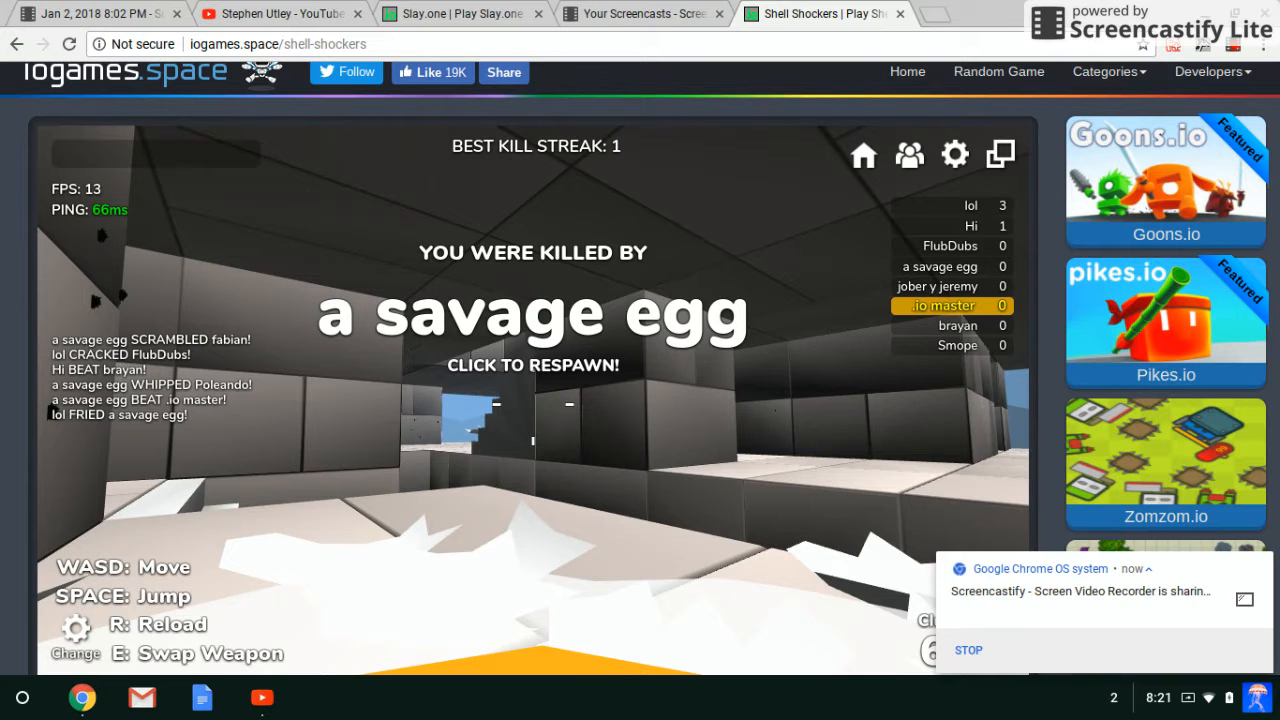
# - Respawn after eliminations by a savage egg and by Smope to keep fighting
pyautogui.click(532, 366)
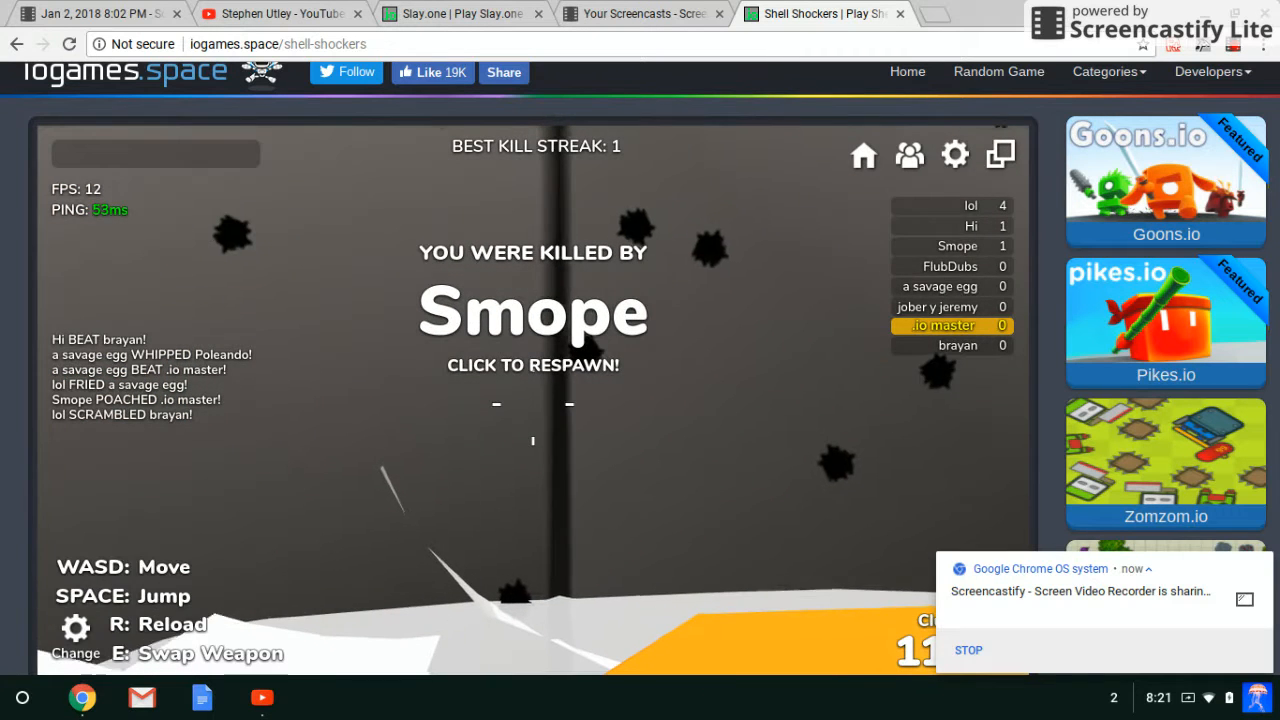
pyautogui.click(532, 364)
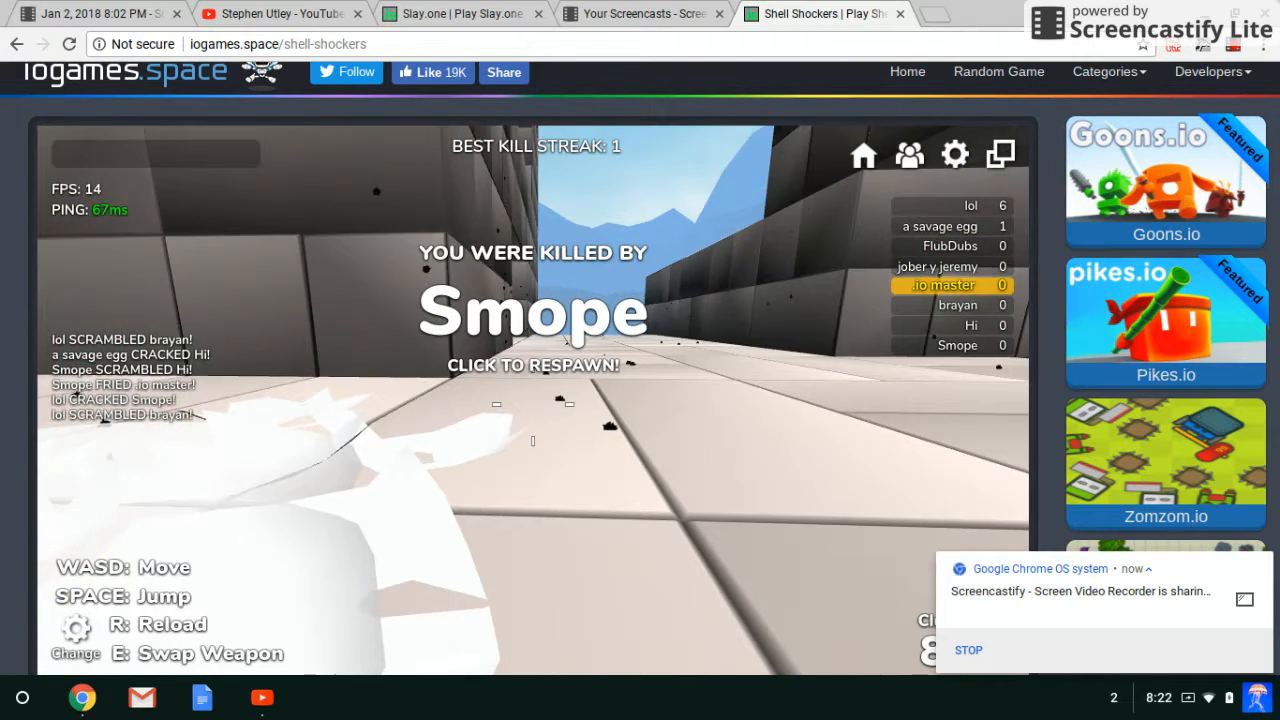
# - Respawn after the Smope elimination and return to the match
pyautogui.click(532, 364)
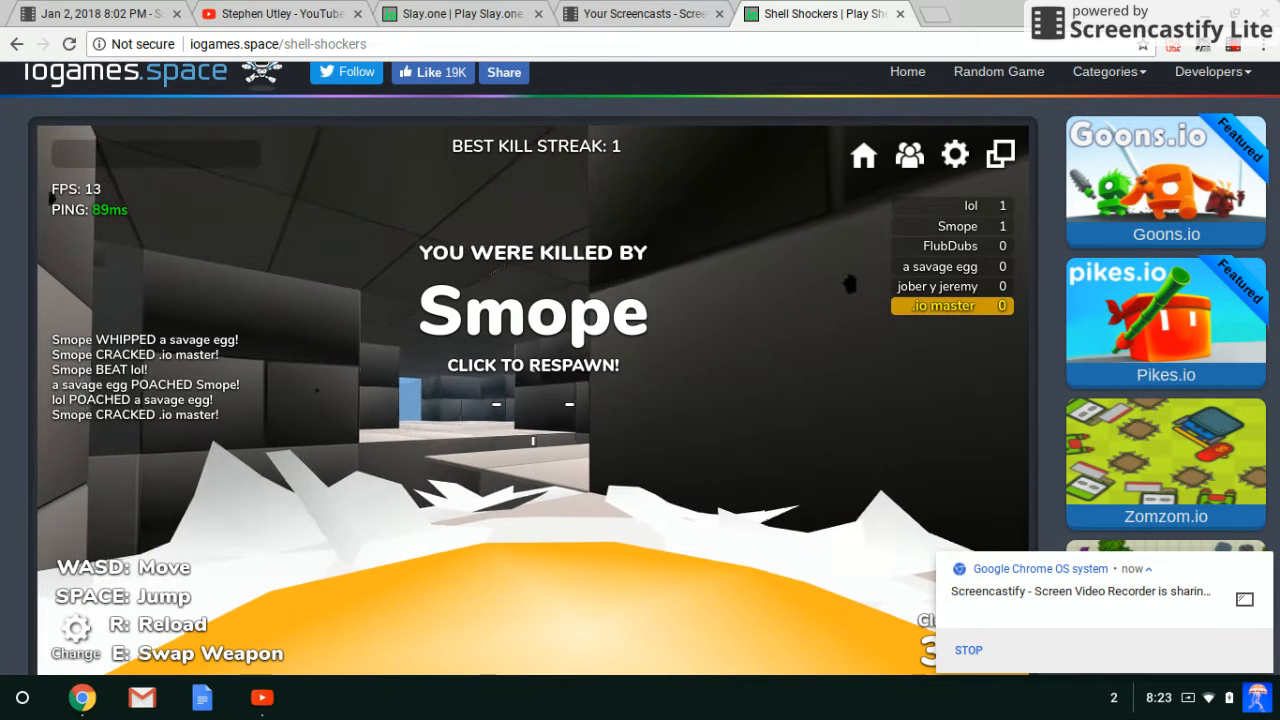
# - Respawn after Smope's second kill and play until bekfast scores the elimination
pyautogui.click(532, 364)
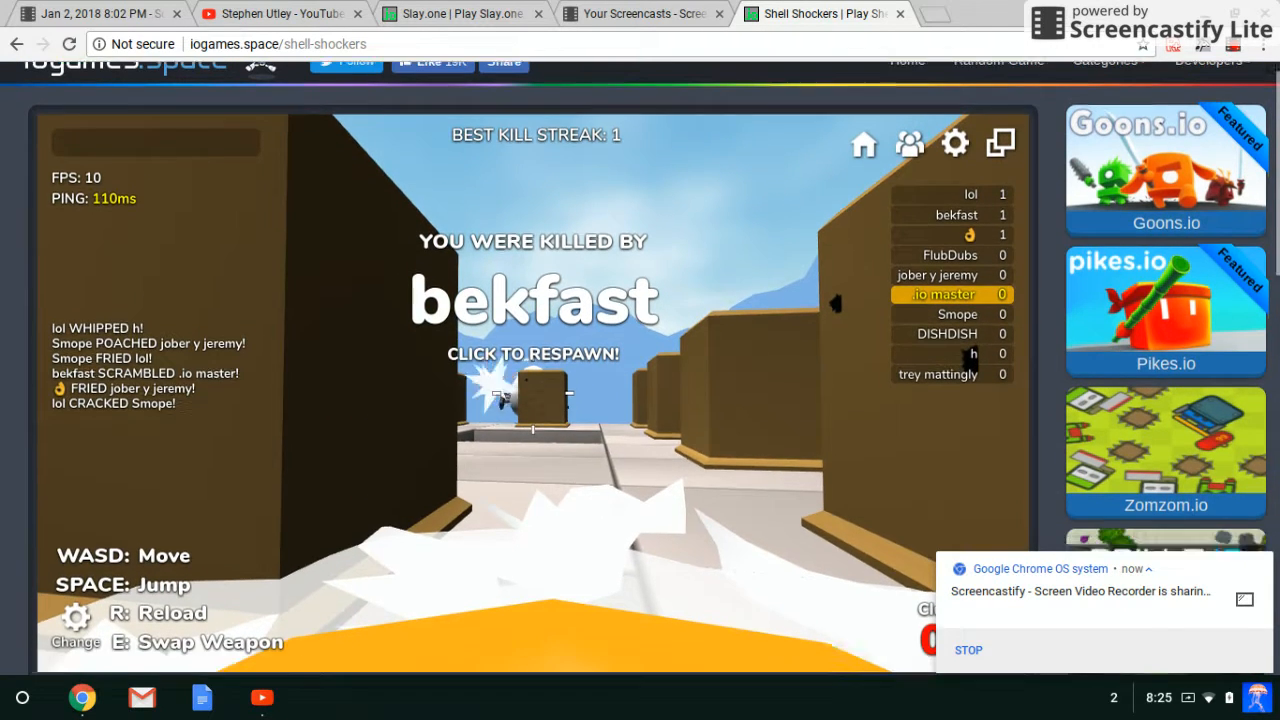
# - Rejoin the fight and fire on opponents, raising the best kill streak to 2
pyautogui.scroll(-3)
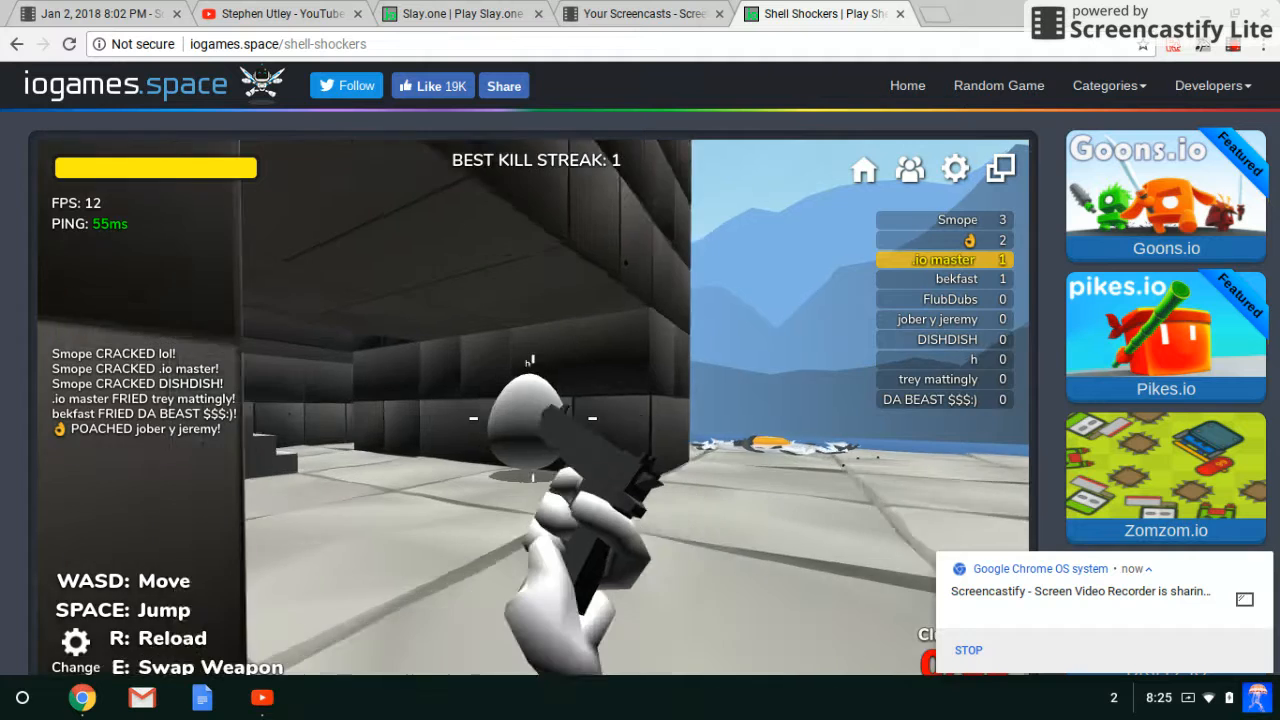
pyautogui.click(532, 420)
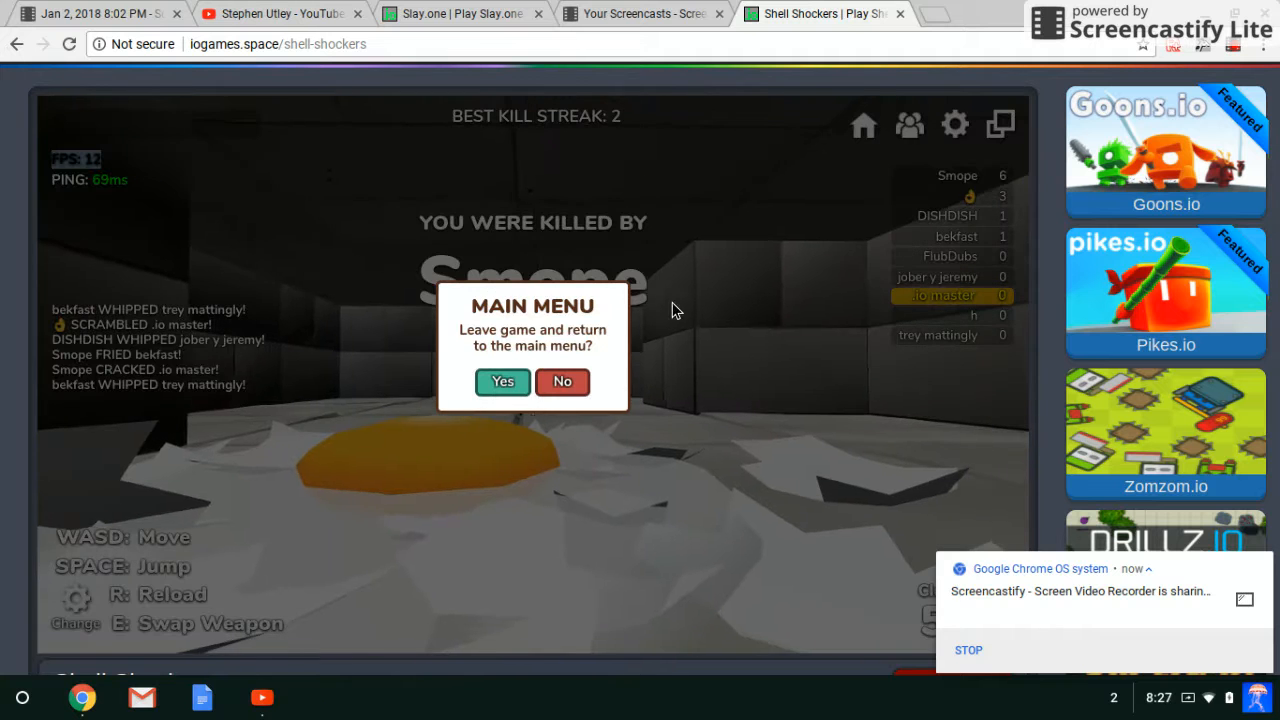
# - Leave to the main menu, preview Free Ranger, return to Soldier with EggK-47 and join a match
pyautogui.click(502, 380)
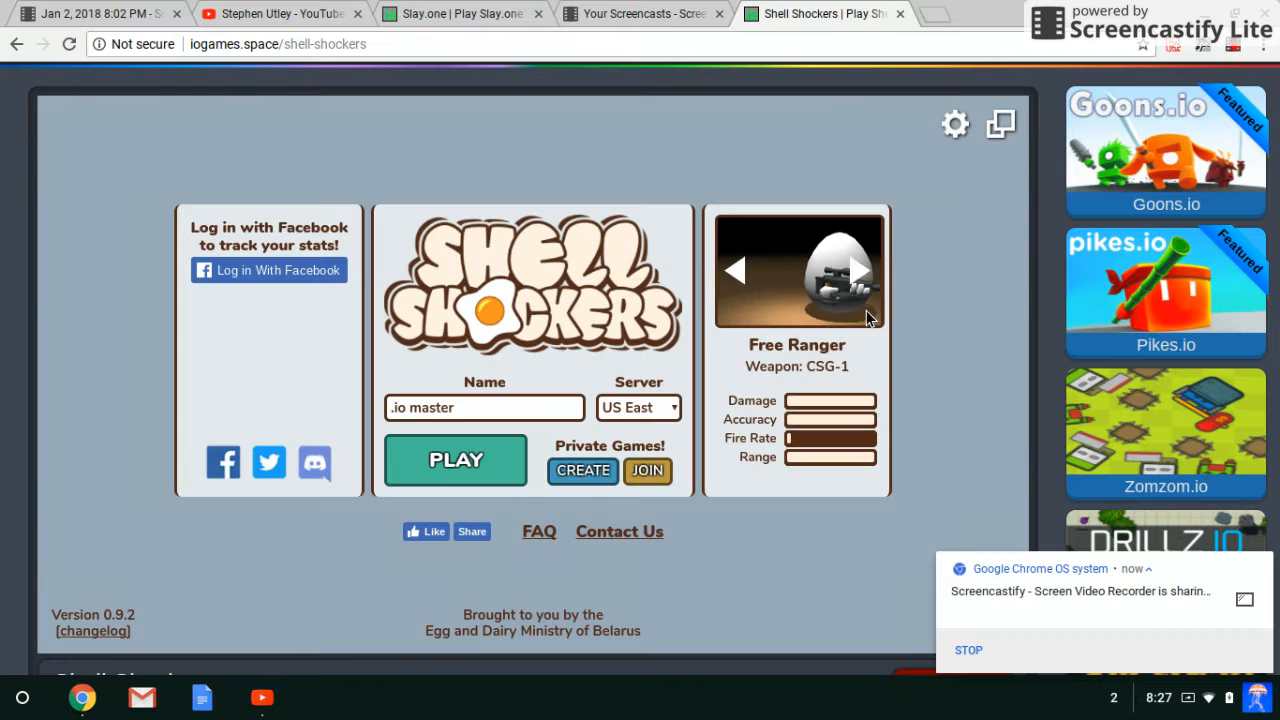
pyautogui.click(860, 272)
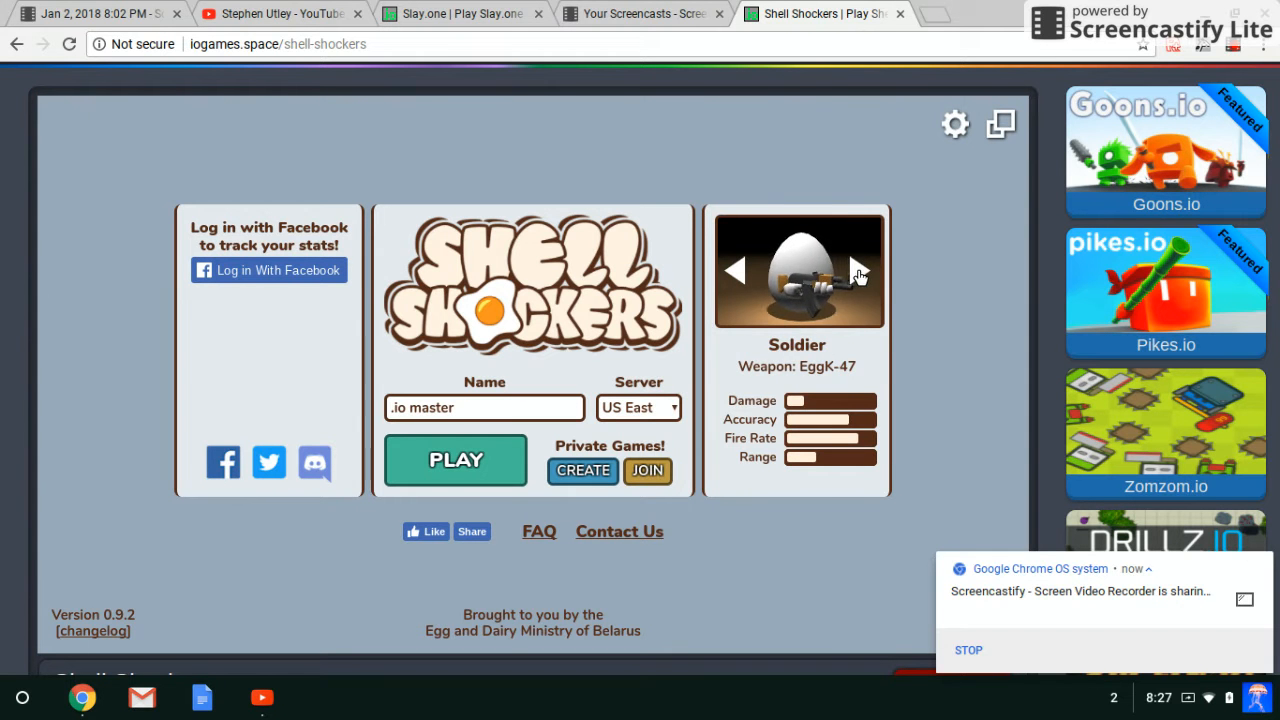
pyautogui.click(860, 270)
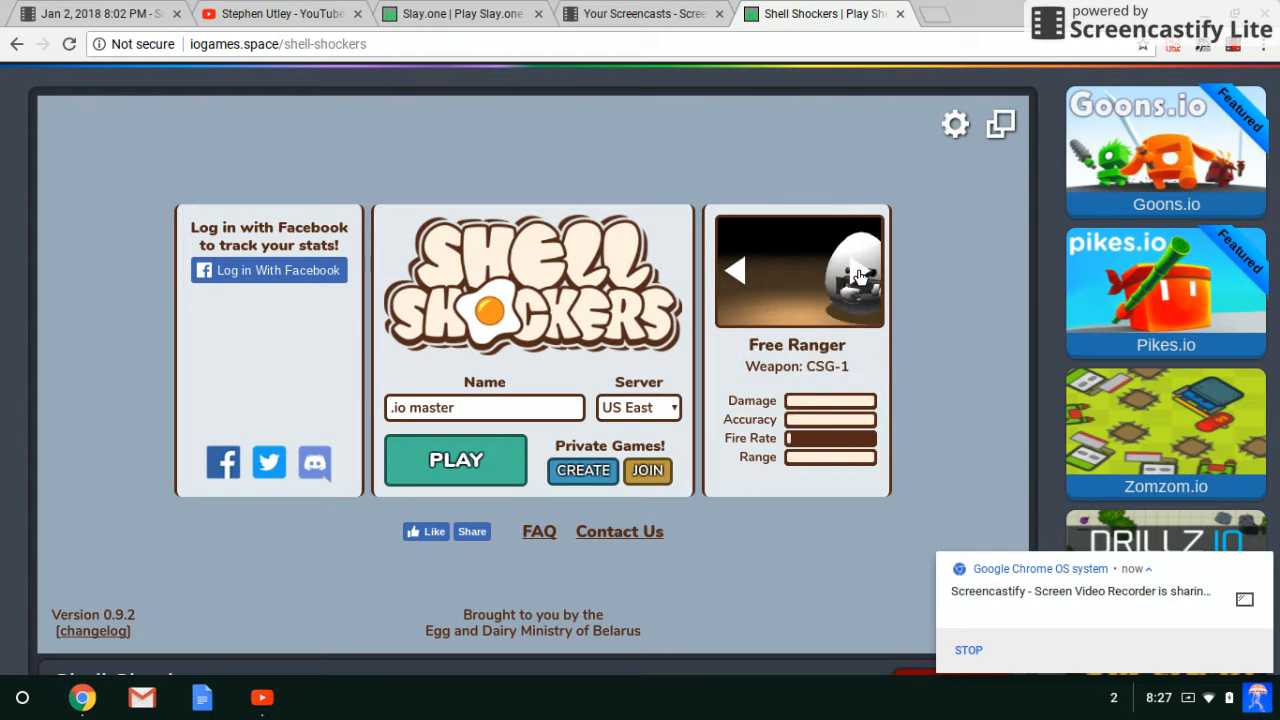
pyautogui.click(860, 268)
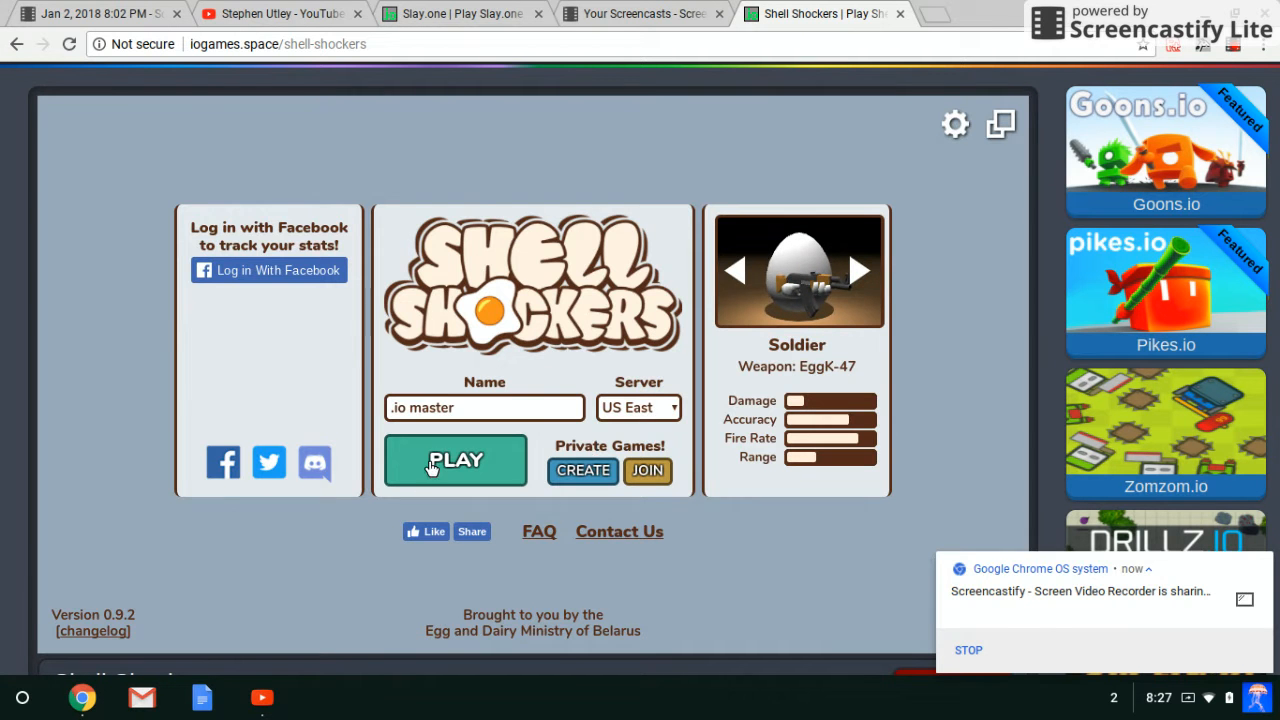
pyautogui.click(456, 460)
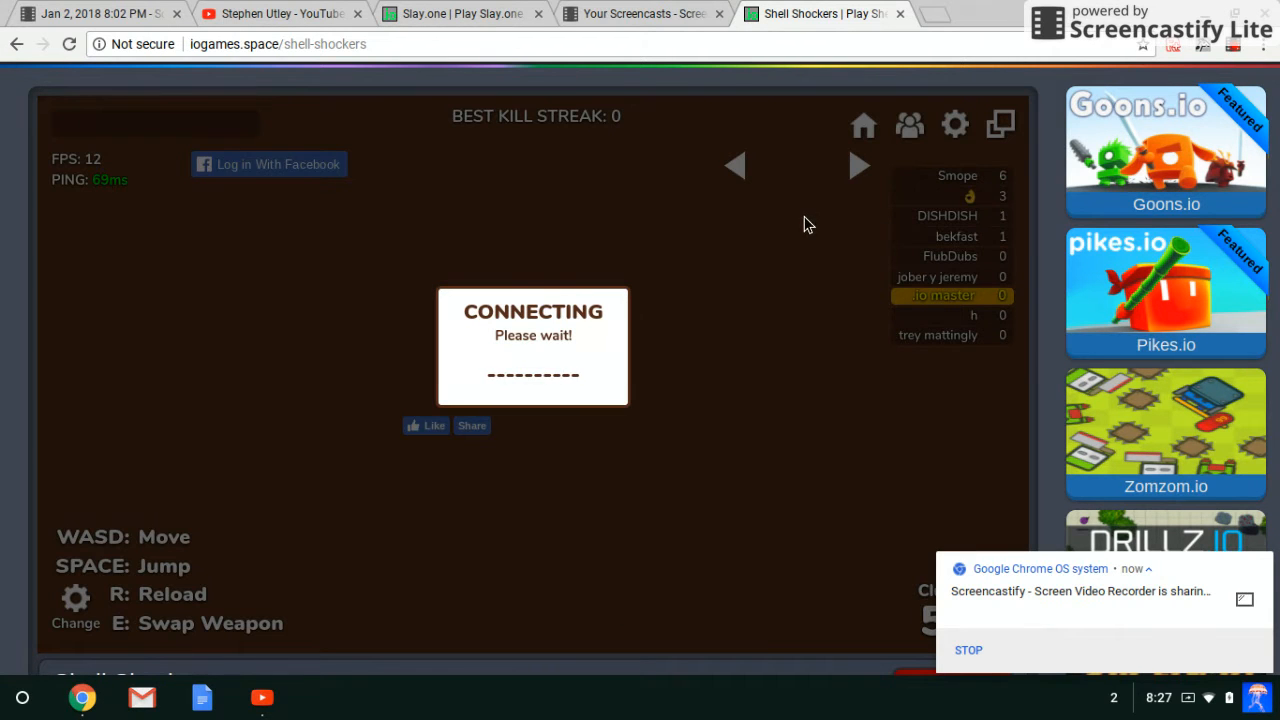
pyautogui.moveTo(446, 604)
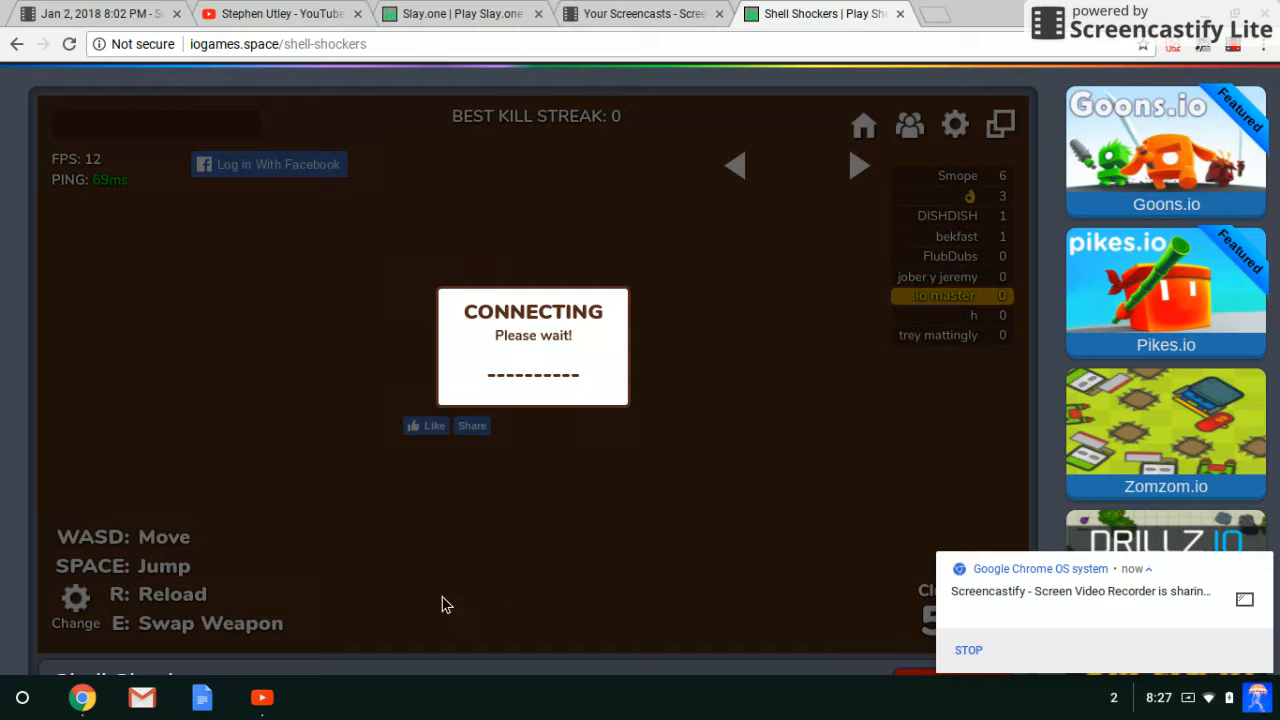
pyautogui.moveTo(646, 490)
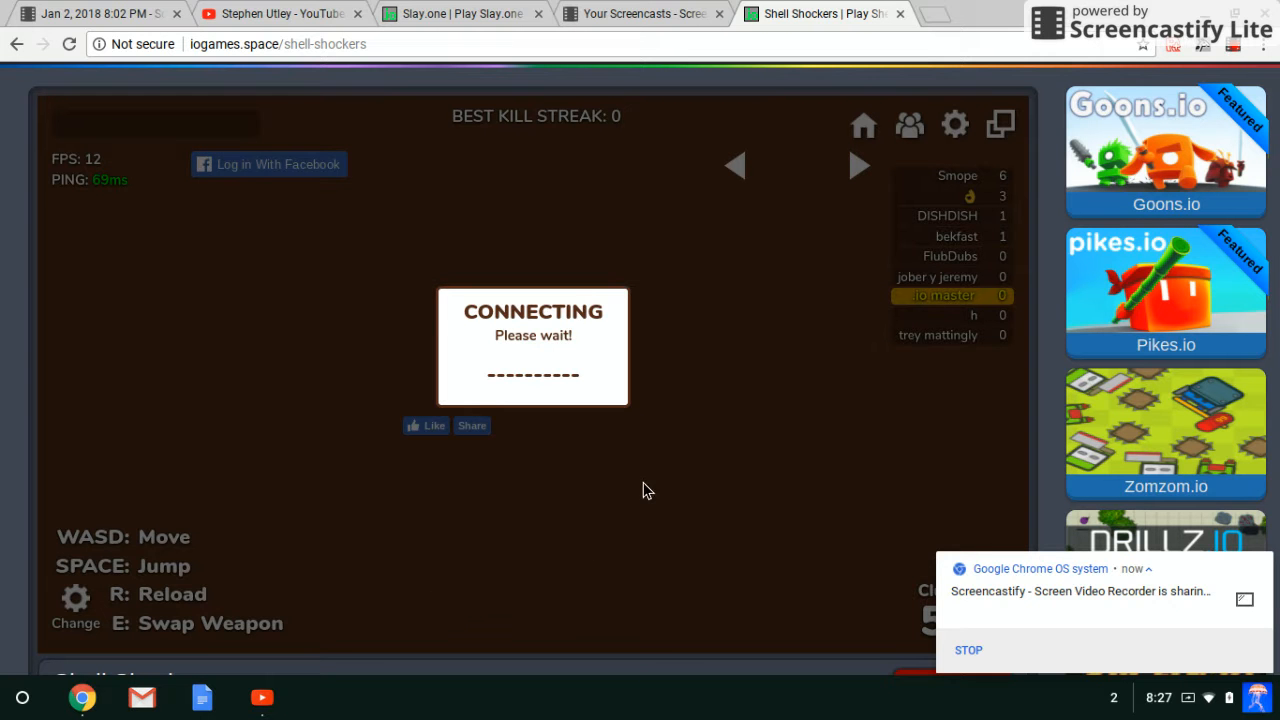
pyautogui.moveTo(590, 456)
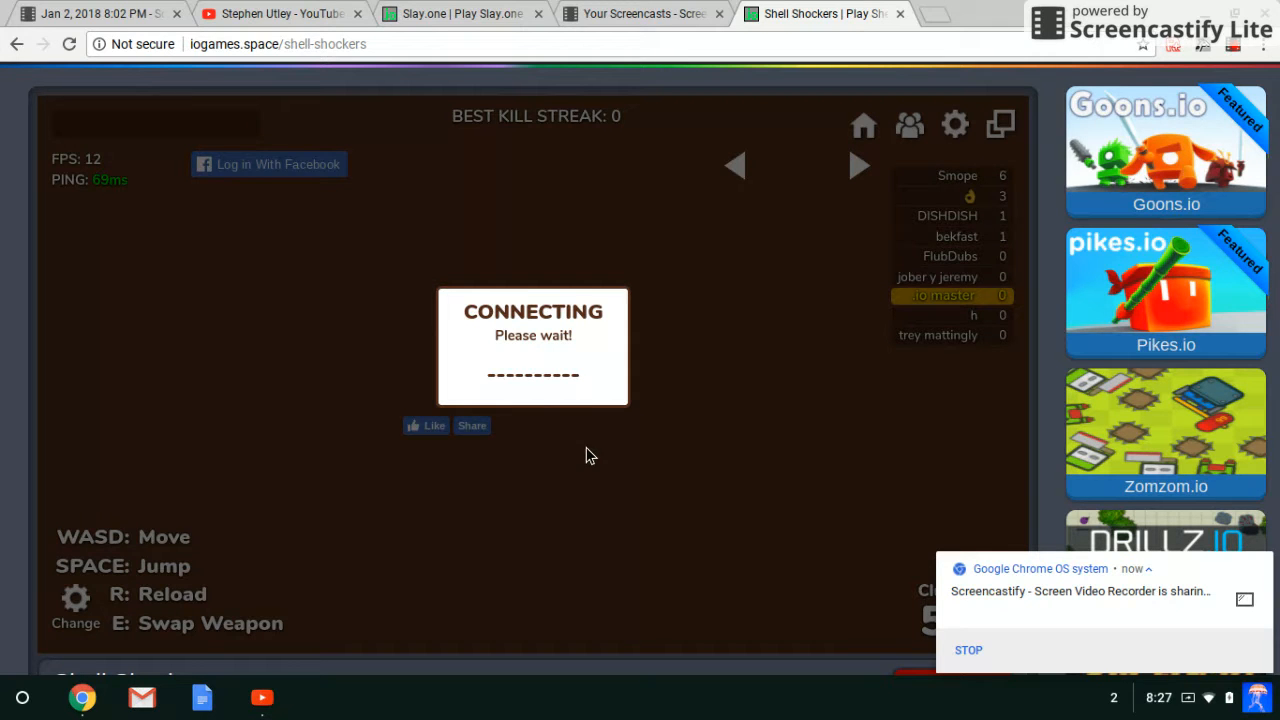
pyautogui.moveTo(584, 452)
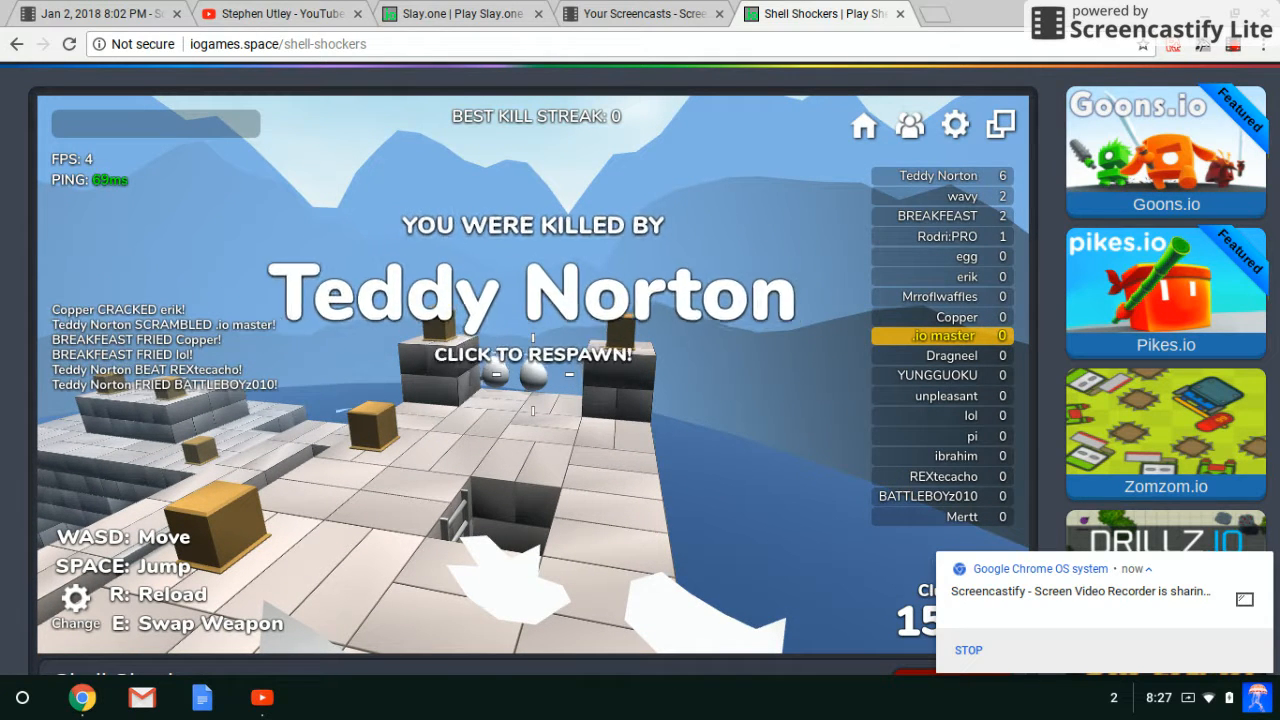
# - Respawn and fight, then pick the Scrambler with the Dozen Gauge and join another match
pyautogui.click(532, 354)
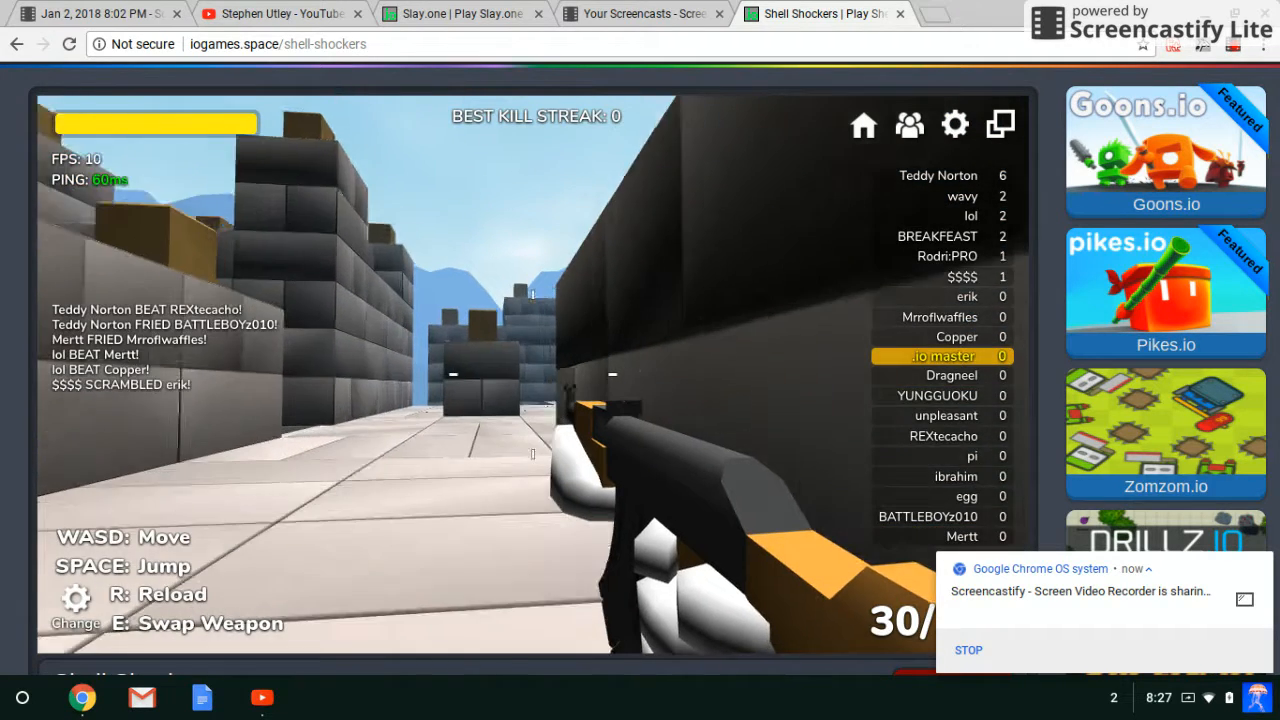
pyautogui.click(532, 384)
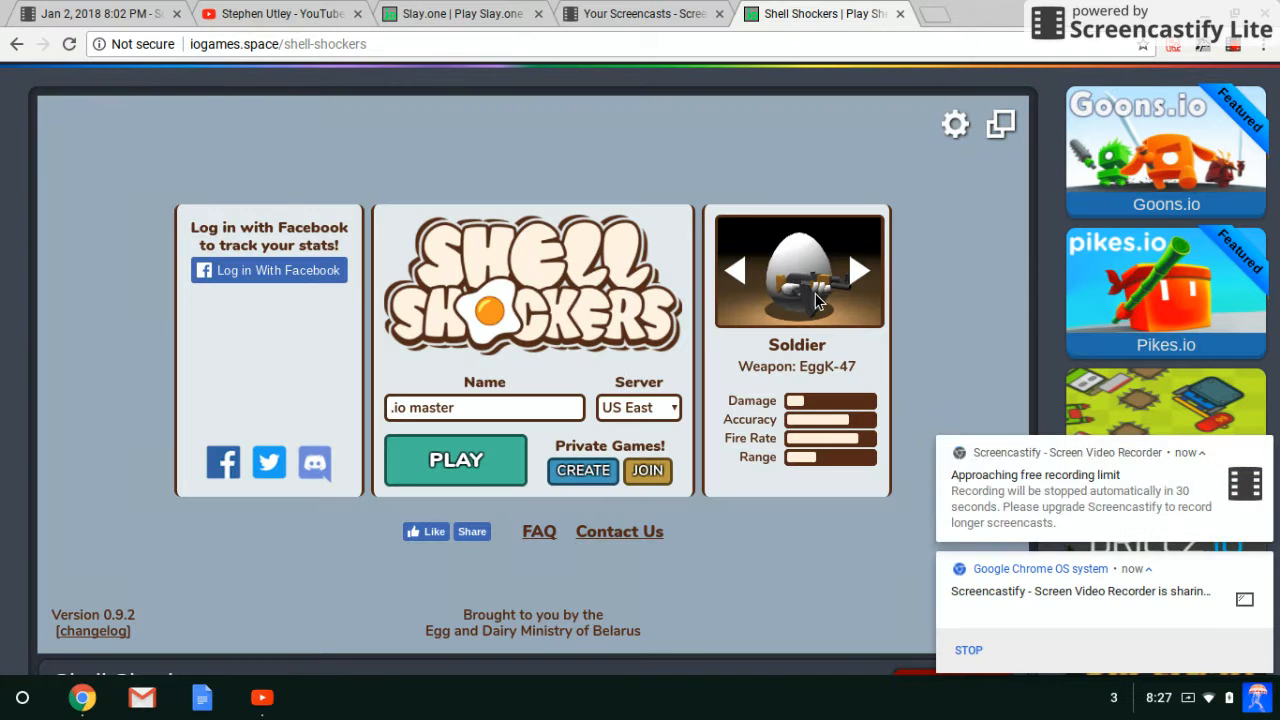
pyautogui.click(860, 270)
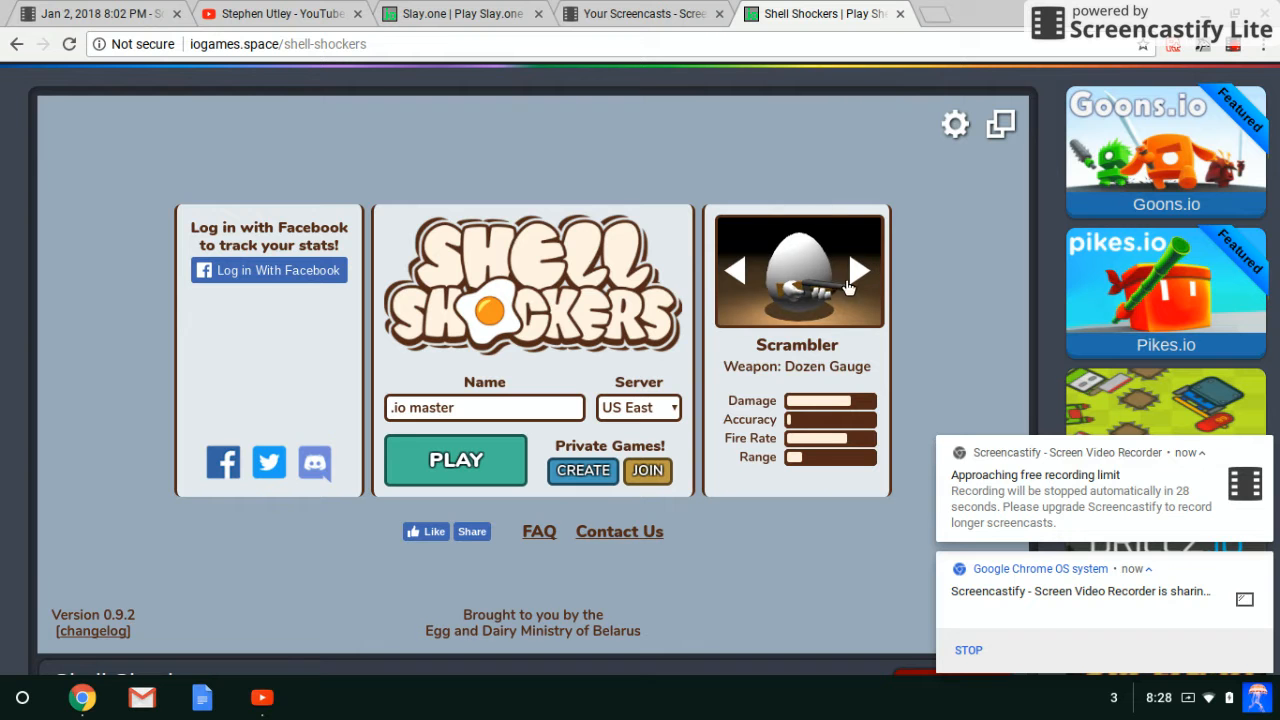
pyautogui.click(456, 460)
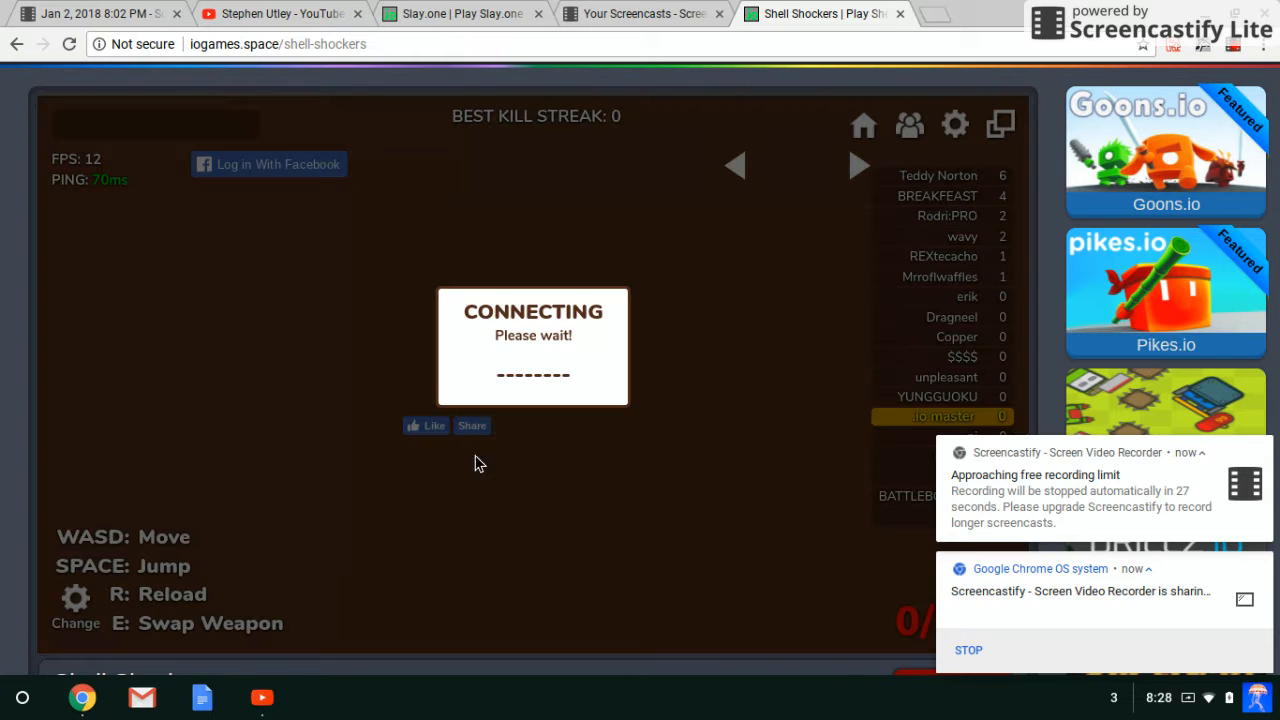